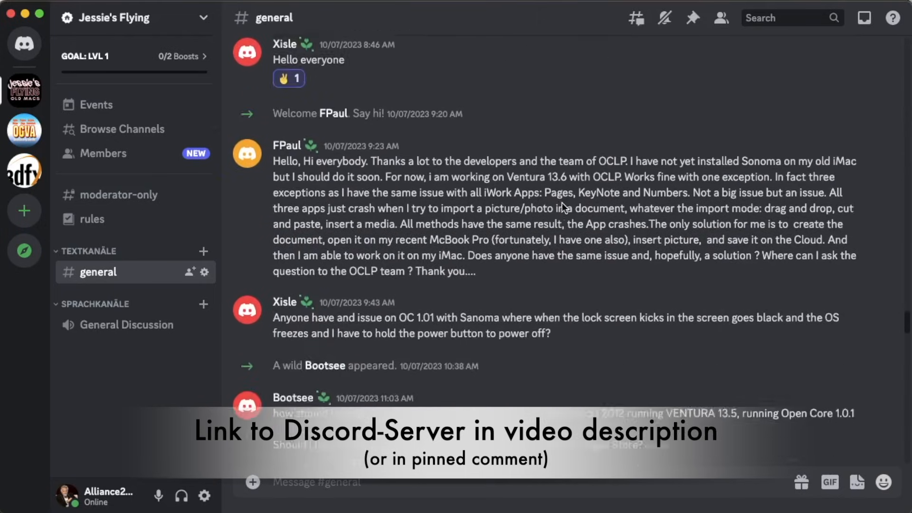
scroll(down, 3)
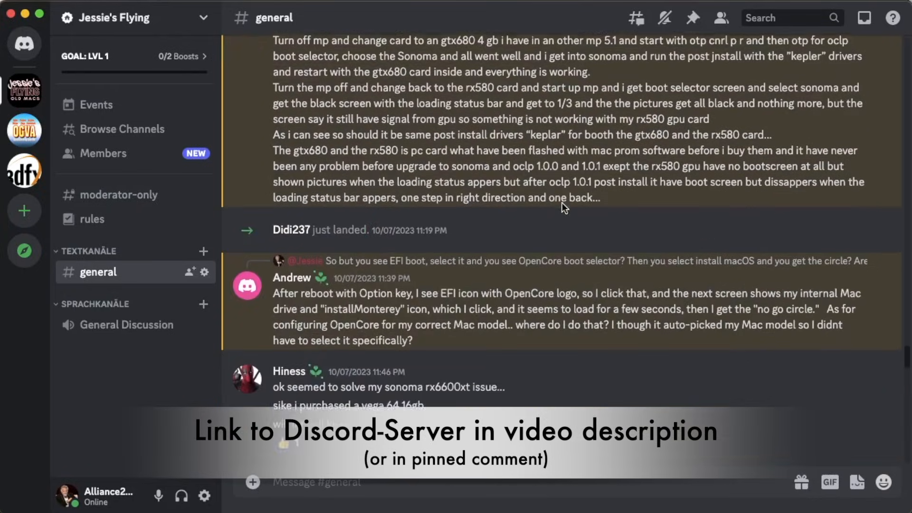